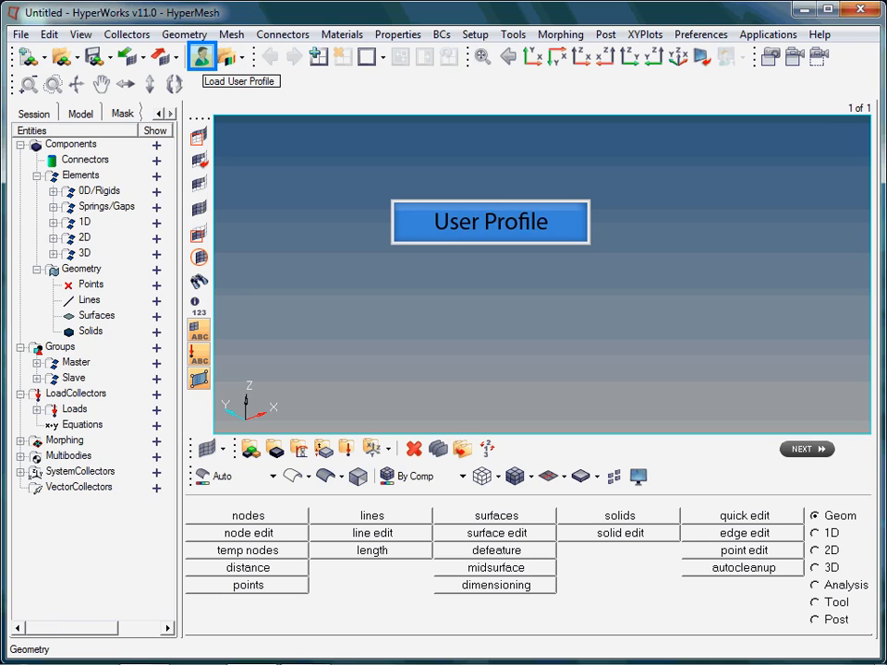
- Open the User Profiles chooser from the Load User Profile toolbar button
{"action": "left_click", "coordinate": [200, 57]}
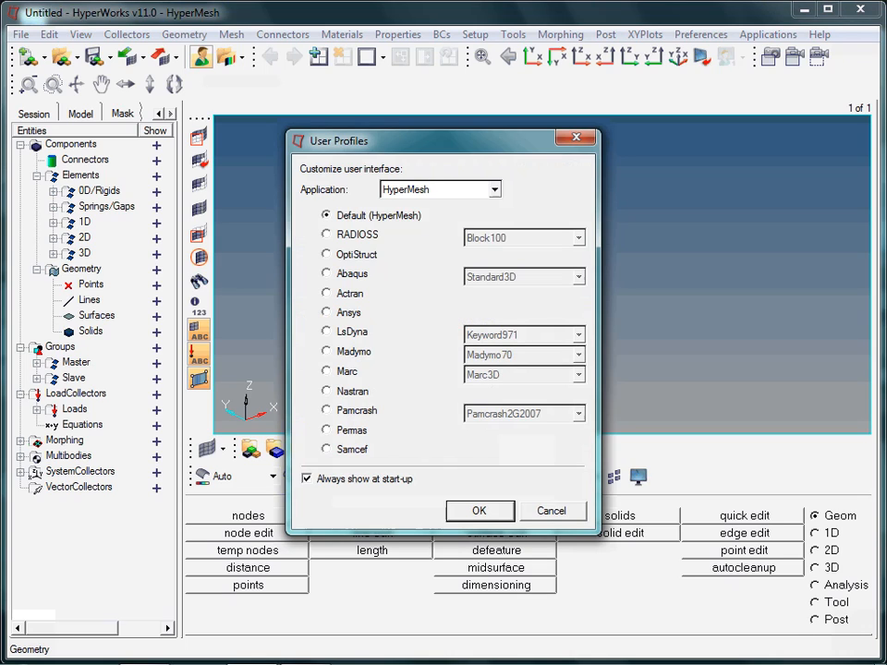
- Select the OptiStruct profile and apply it
{"action": "left_click", "coordinate": [326, 254]}
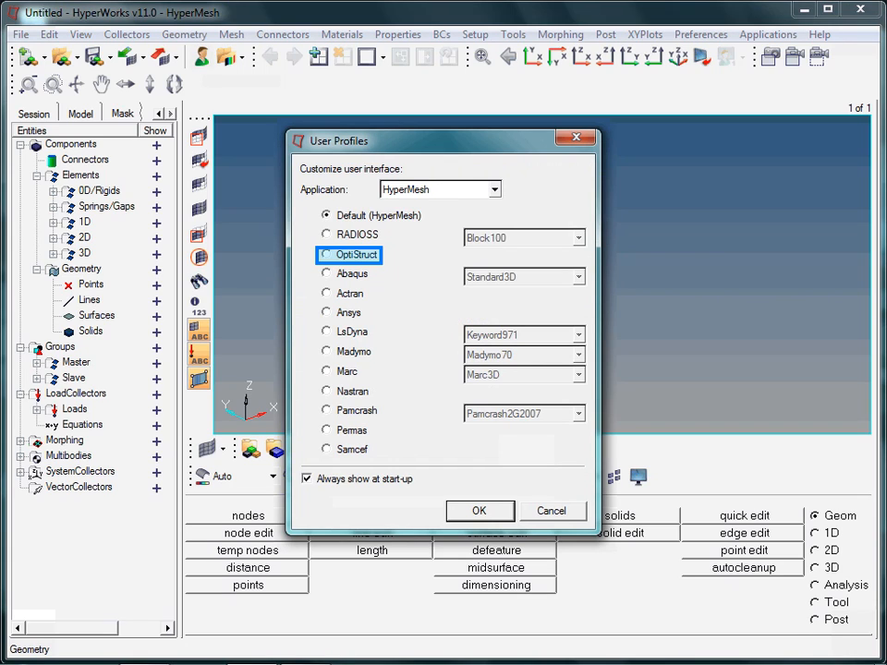
{"action": "left_click", "coordinate": [325, 254]}
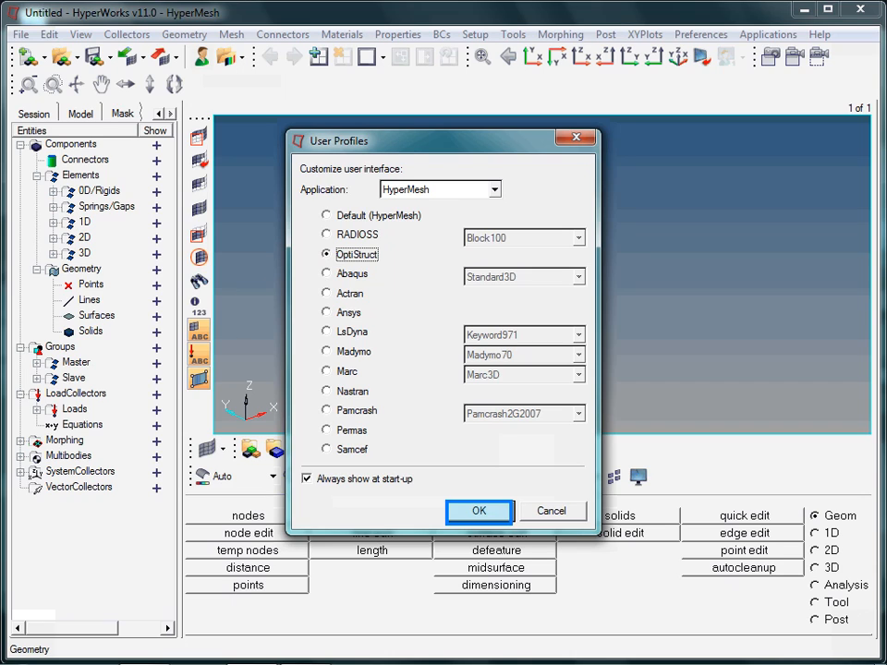
{"action": "left_click", "coordinate": [478, 511]}
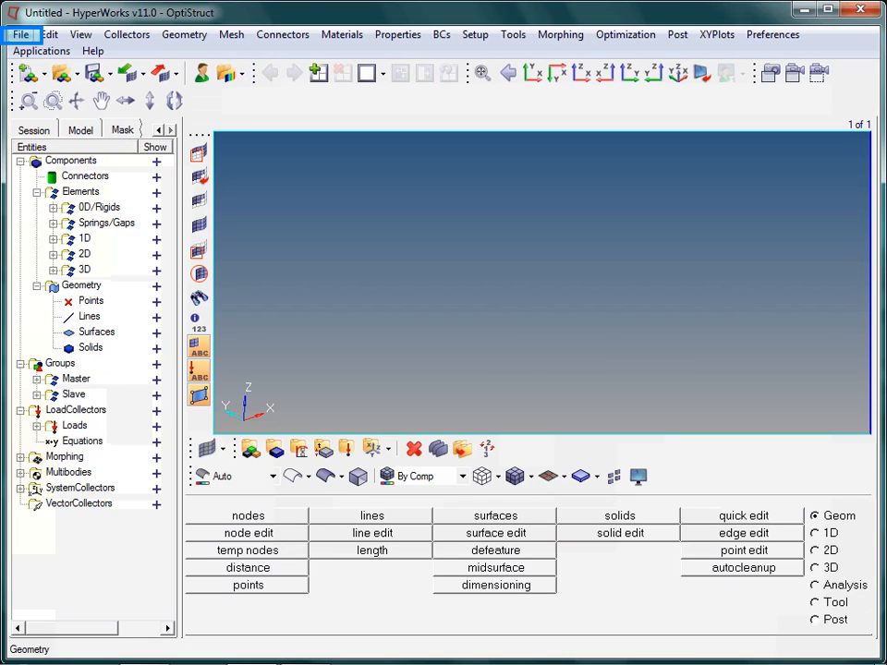
- Open the File menu
{"action": "left_click", "coordinate": [19, 34]}
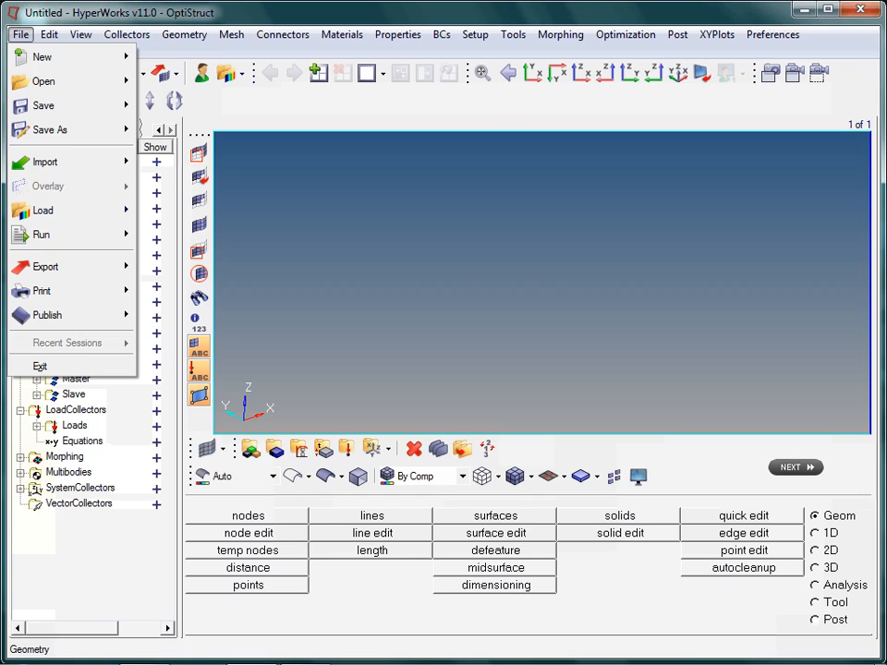
- Choose Import > Solver Deck, with OptiStruct as the file type
{"action": "left_click", "coordinate": [43, 162]}
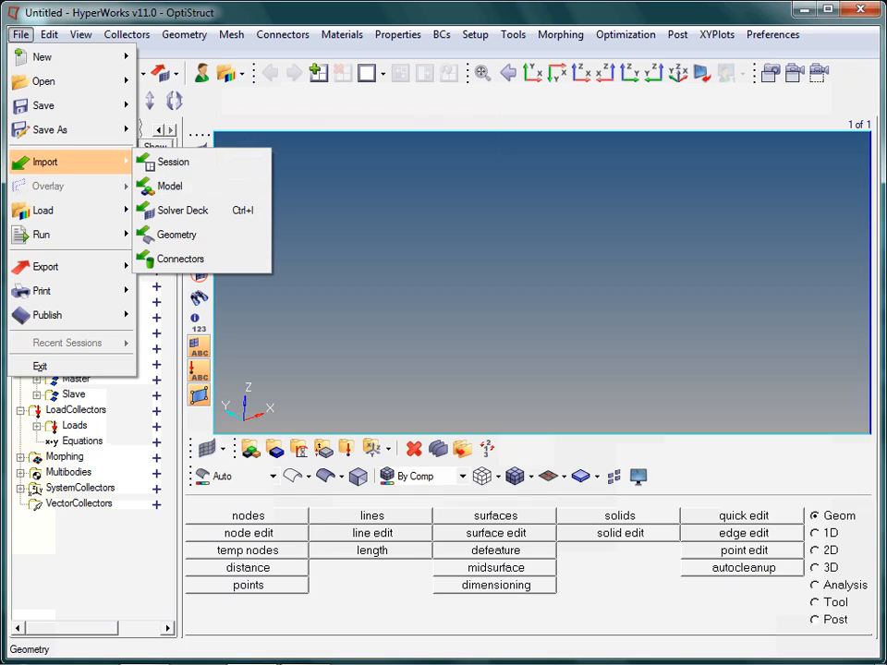
{"action": "mouse_move", "coordinate": [170, 185]}
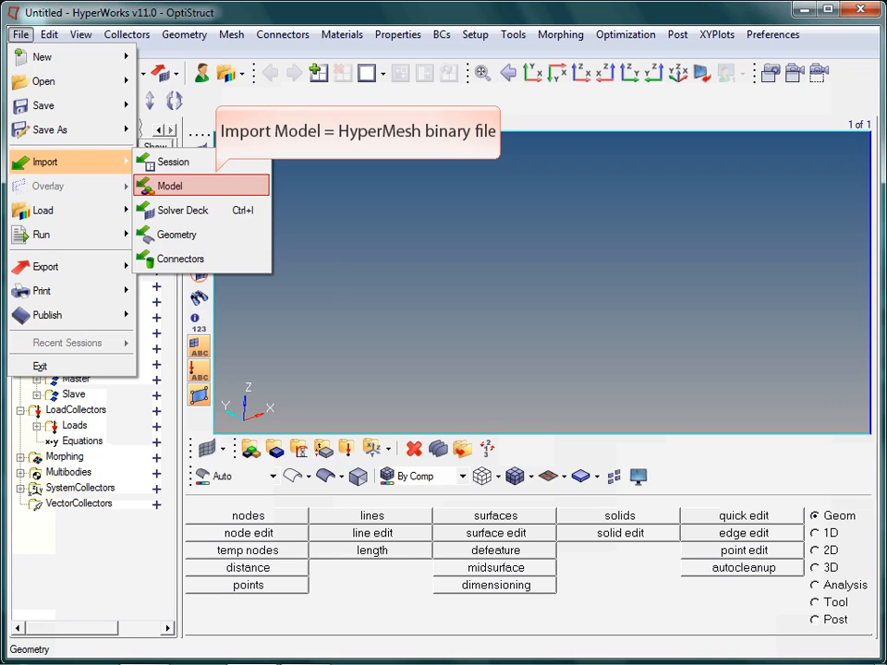
{"action": "mouse_move", "coordinate": [177, 234]}
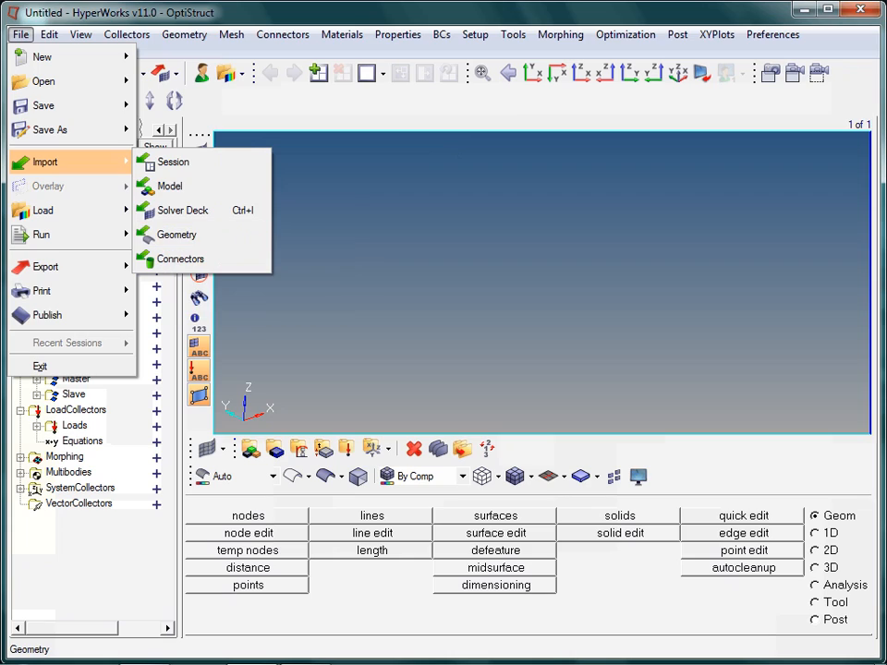
{"action": "mouse_move", "coordinate": [182, 209]}
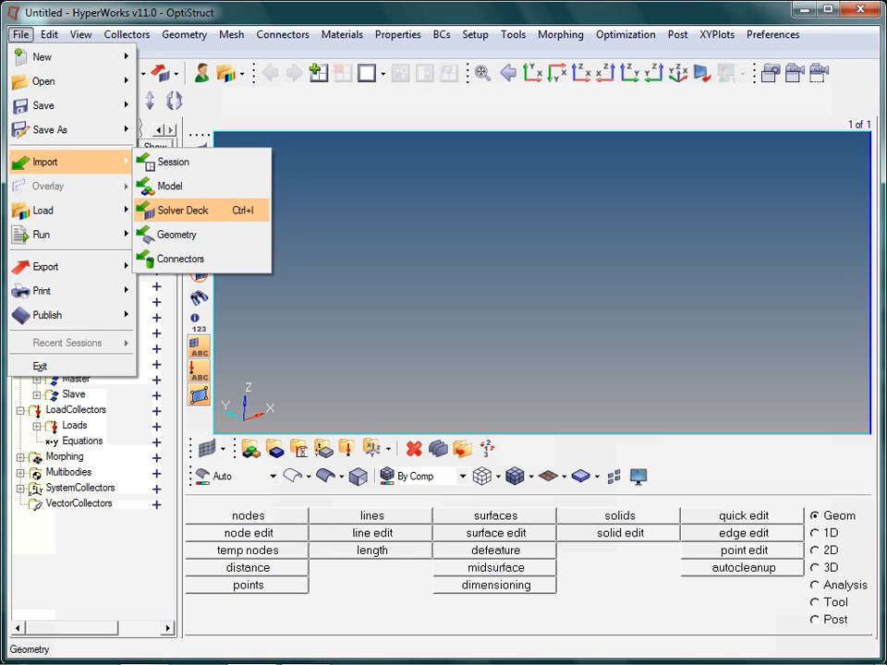
{"action": "left_click", "coordinate": [182, 209]}
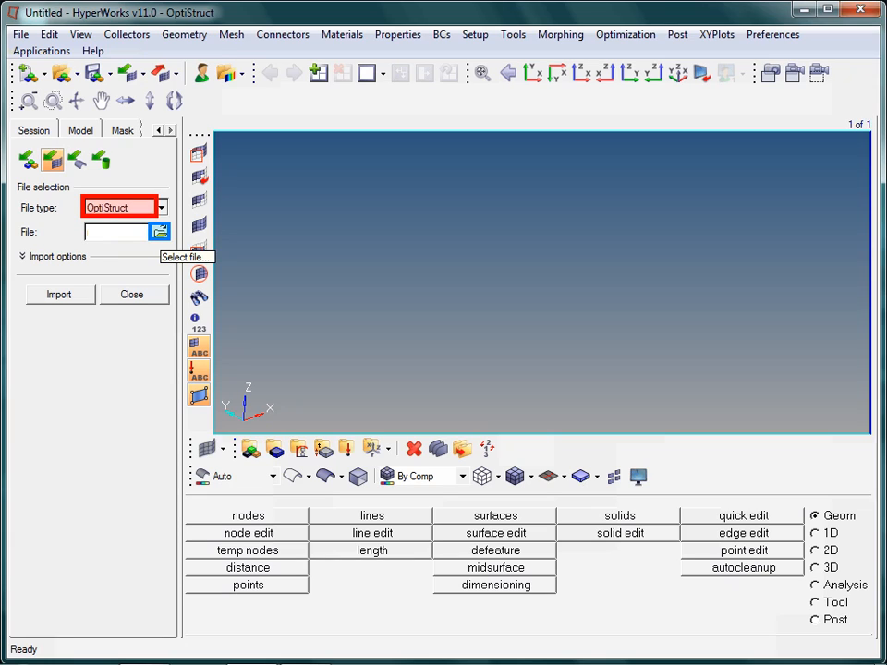
- Browse to bracket_mesh_only.fem and import the bracket mesh deck
{"action": "left_click", "coordinate": [159, 232]}
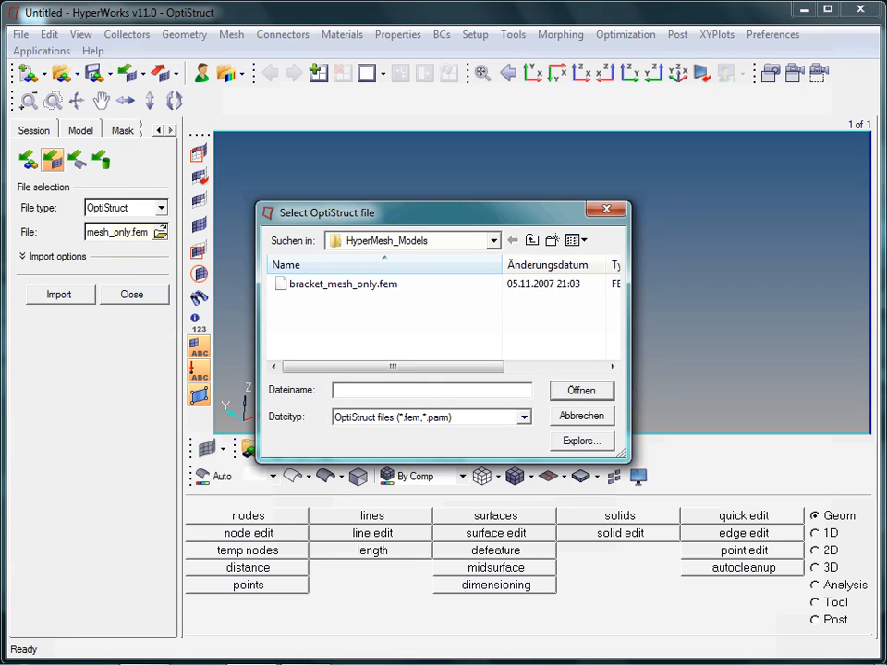
{"action": "left_click", "coordinate": [342, 284]}
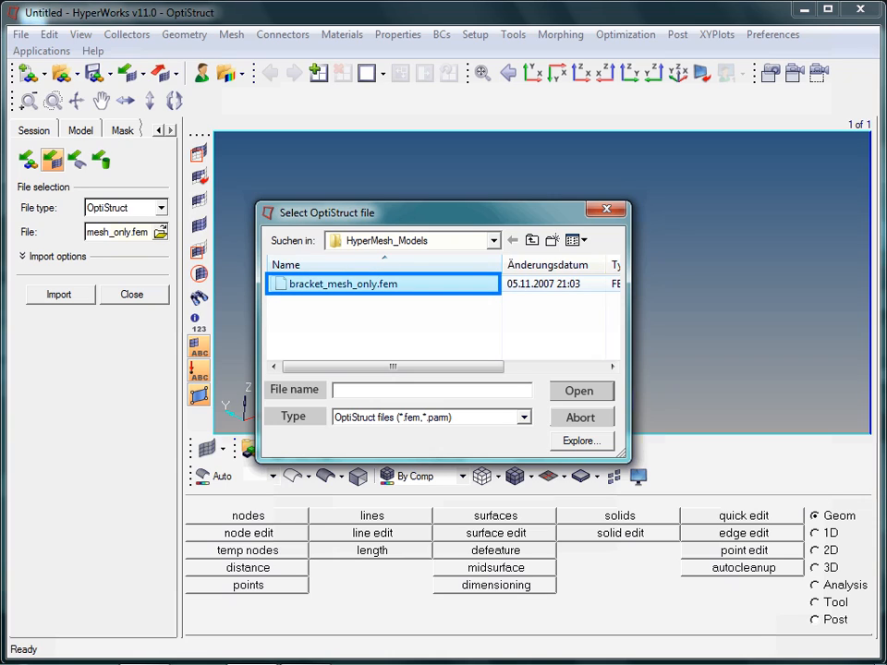
{"action": "left_click", "coordinate": [340, 284]}
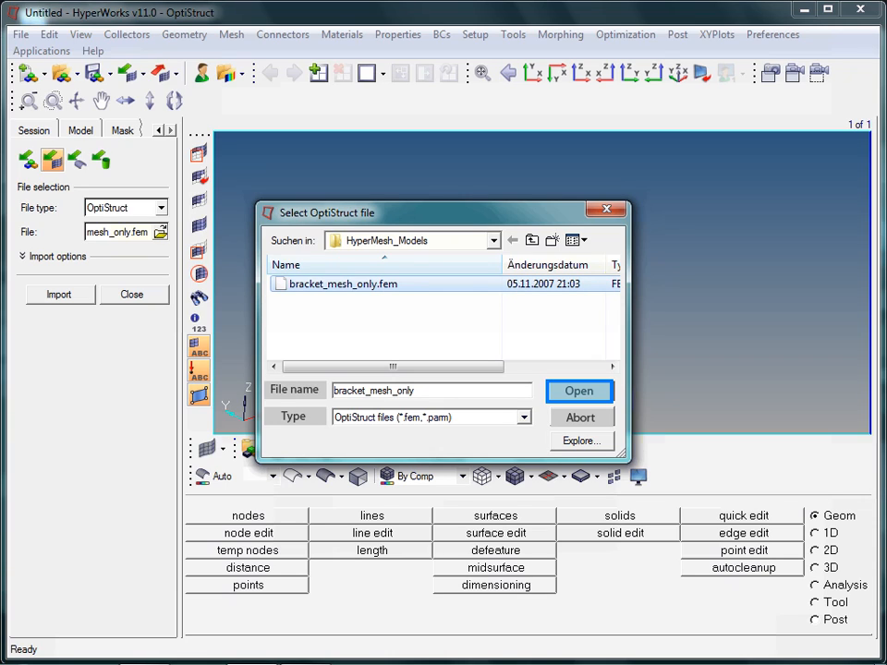
{"action": "left_click", "coordinate": [578, 391]}
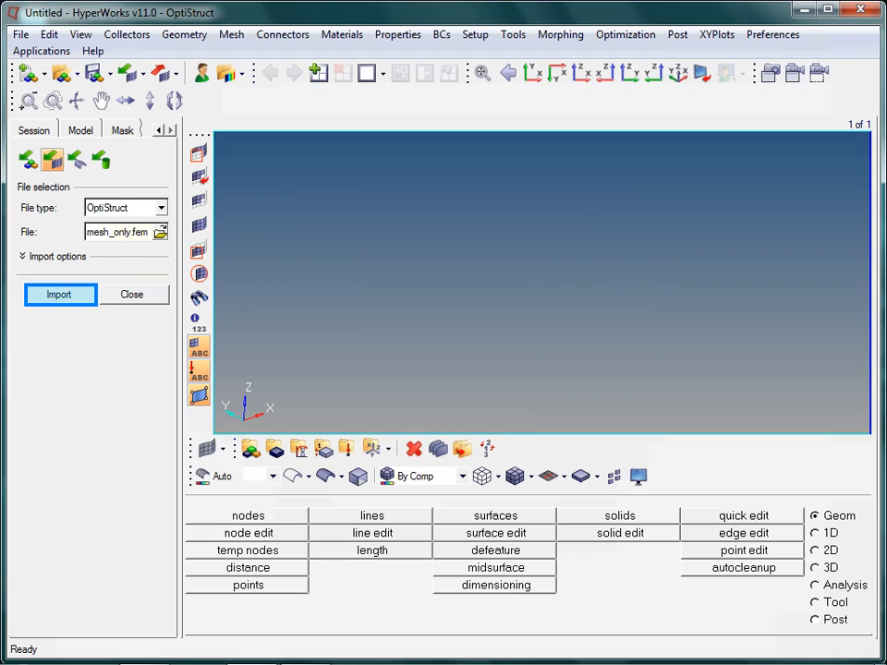
{"action": "left_click", "coordinate": [59, 294]}
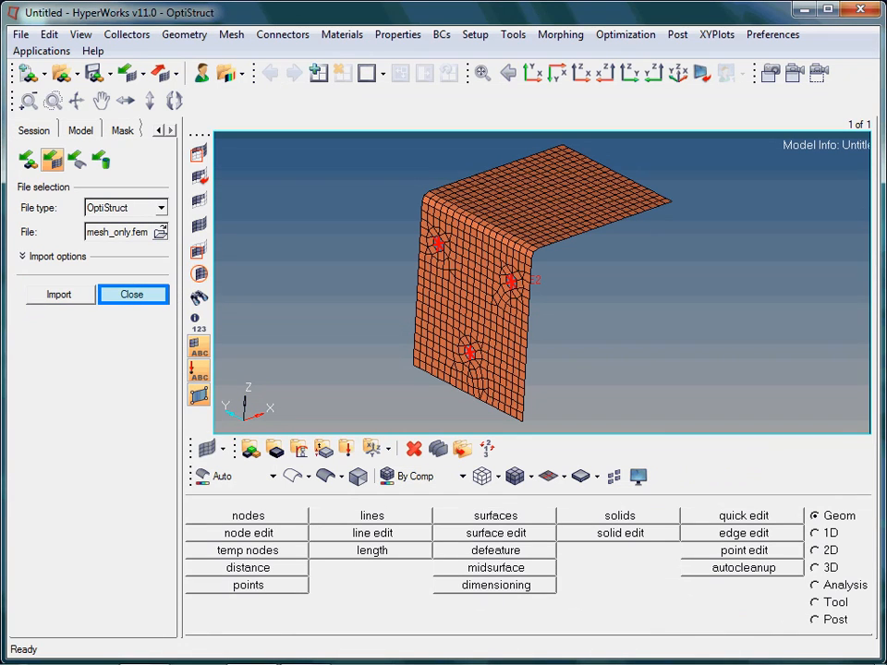
- Close the import panel to reveal the entity browser
{"action": "left_click", "coordinate": [131, 294]}
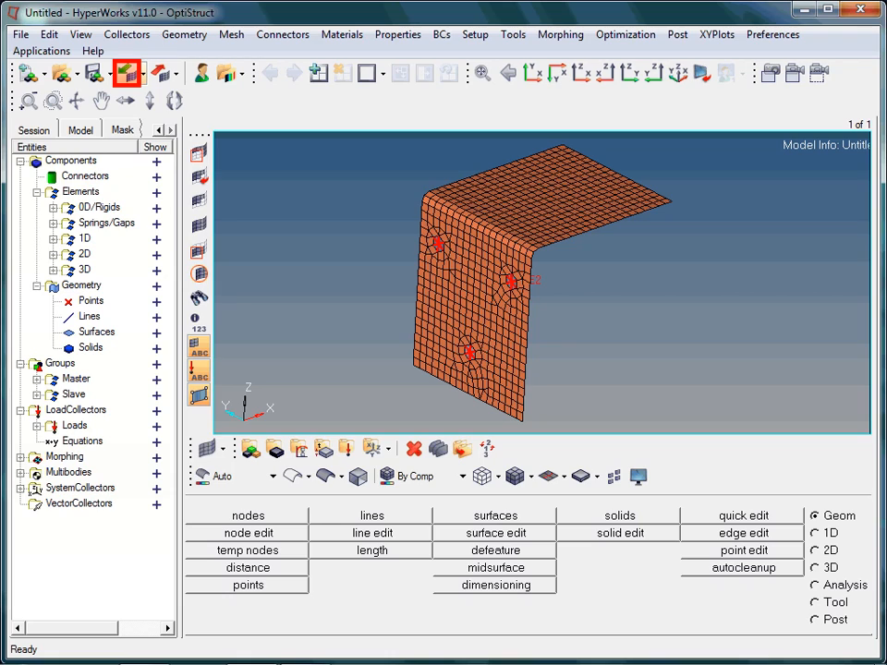
- Reopen Import Solver Deck from the Import toolbar dropdown
{"action": "left_click", "coordinate": [142, 73]}
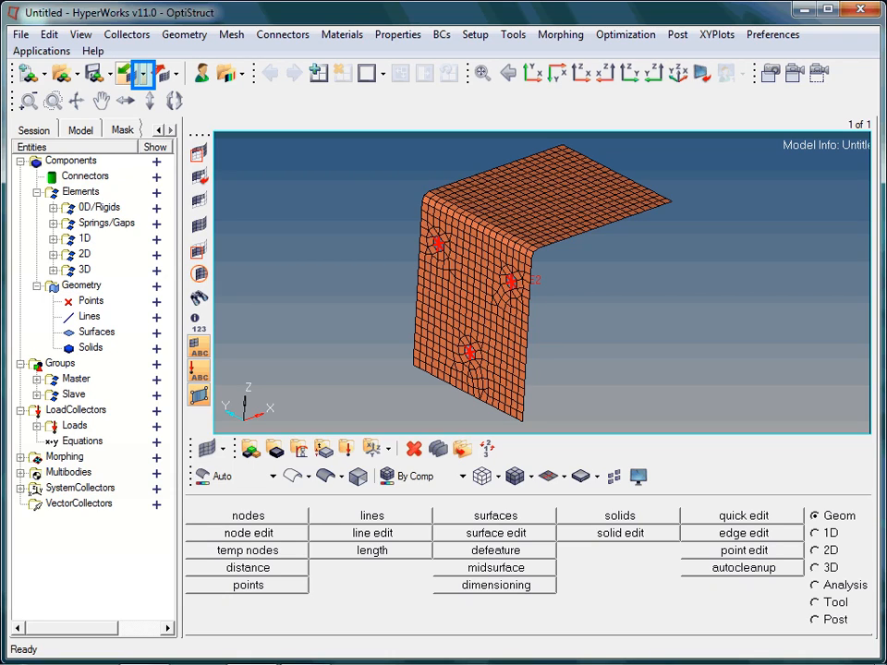
{"action": "left_click", "coordinate": [124, 73]}
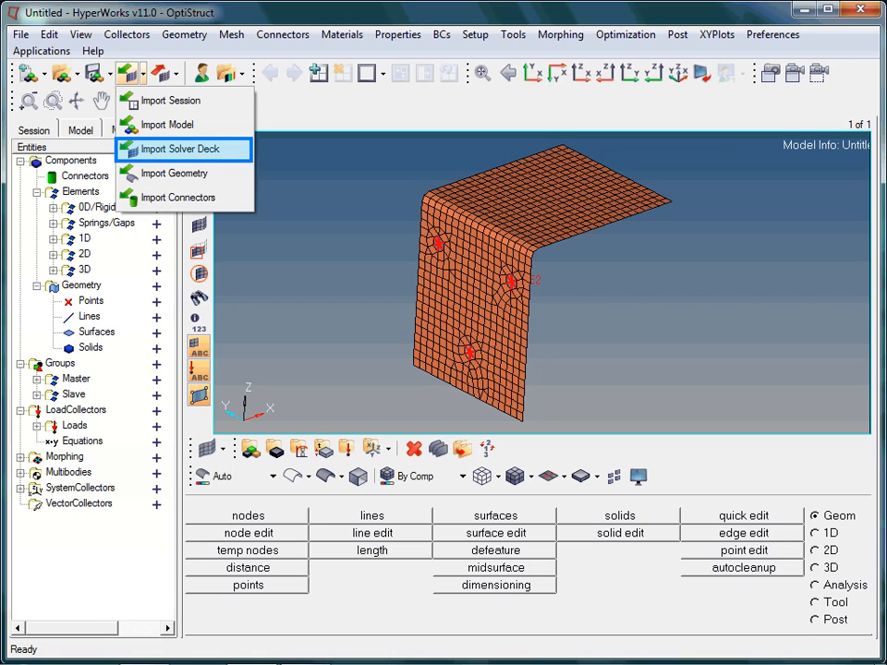
{"action": "mouse_move", "coordinate": [181, 149]}
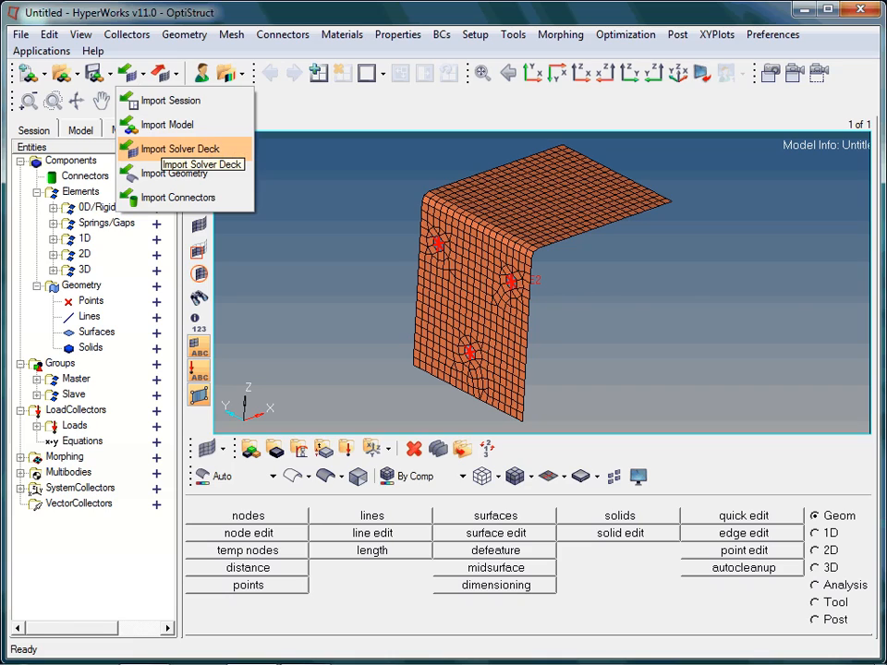
{"action": "left_click", "coordinate": [179, 149]}
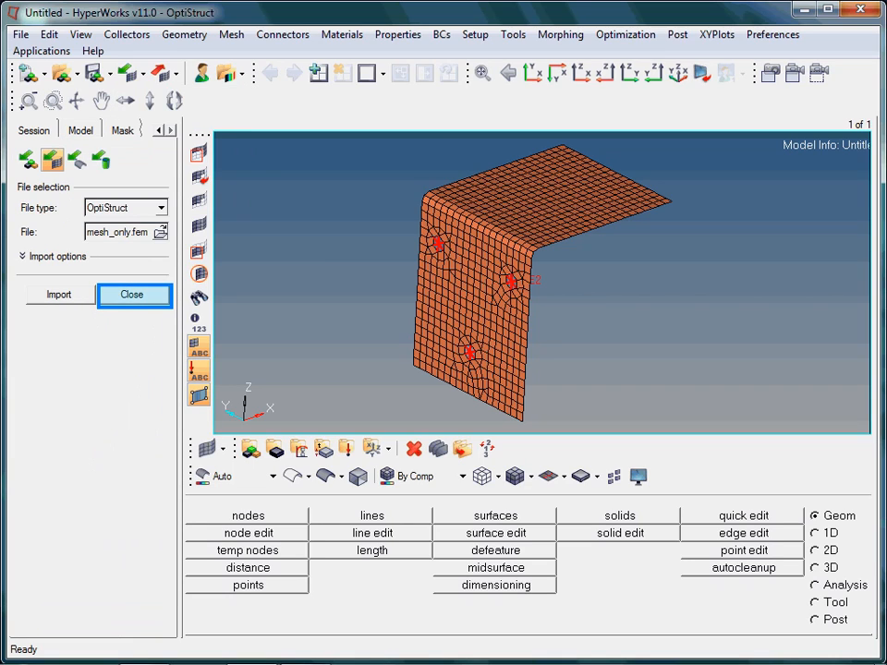